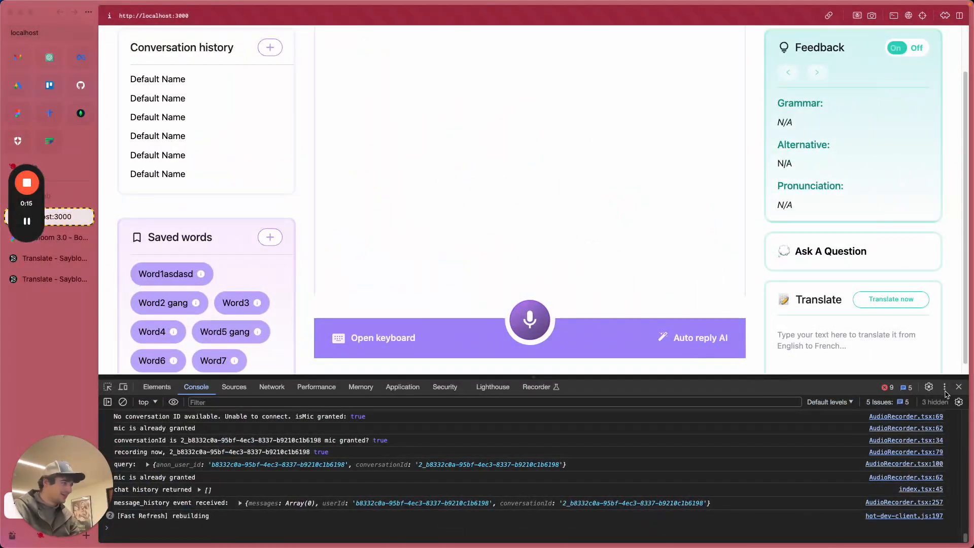
Close the Chrome DevTools console to reveal the full English-to-French tutor page
click(959, 387)
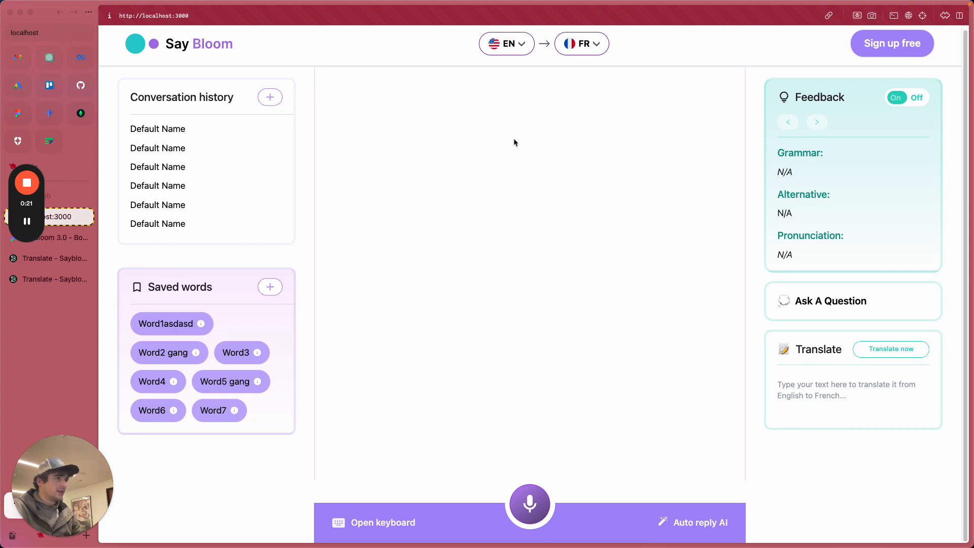
mouse_move(549, 164)
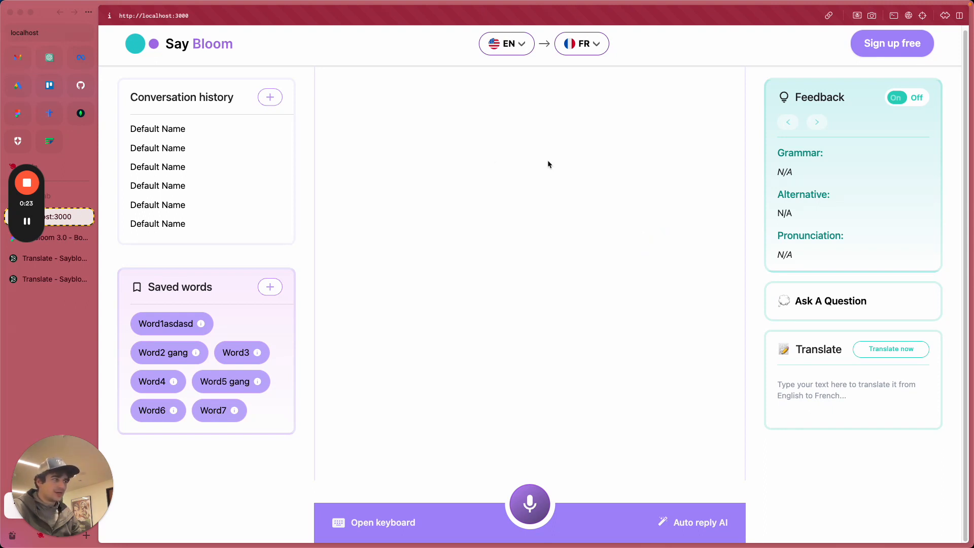
mouse_move(768, 308)
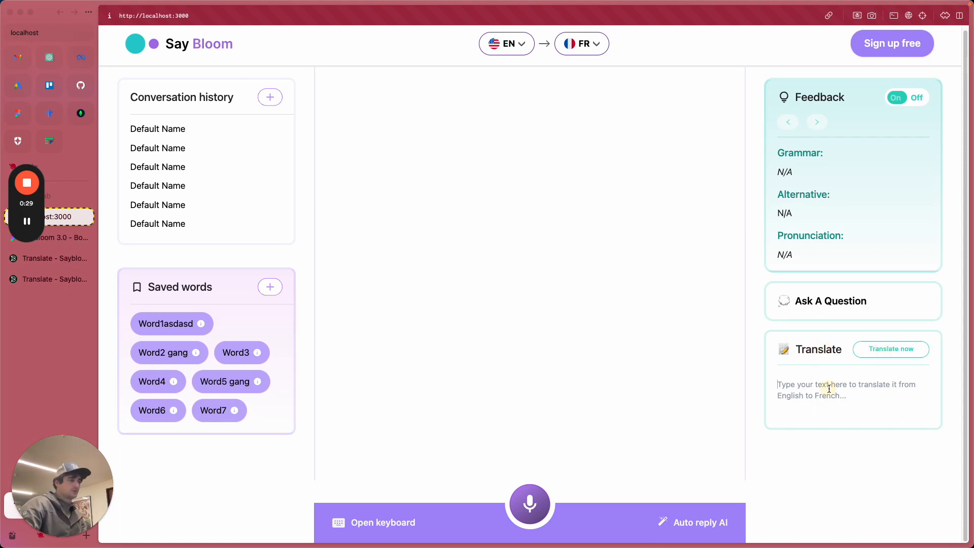
Enter 'adfasdfasdf' in the translate box and toggle feedback off, then back on
text(adfasdfasdf)
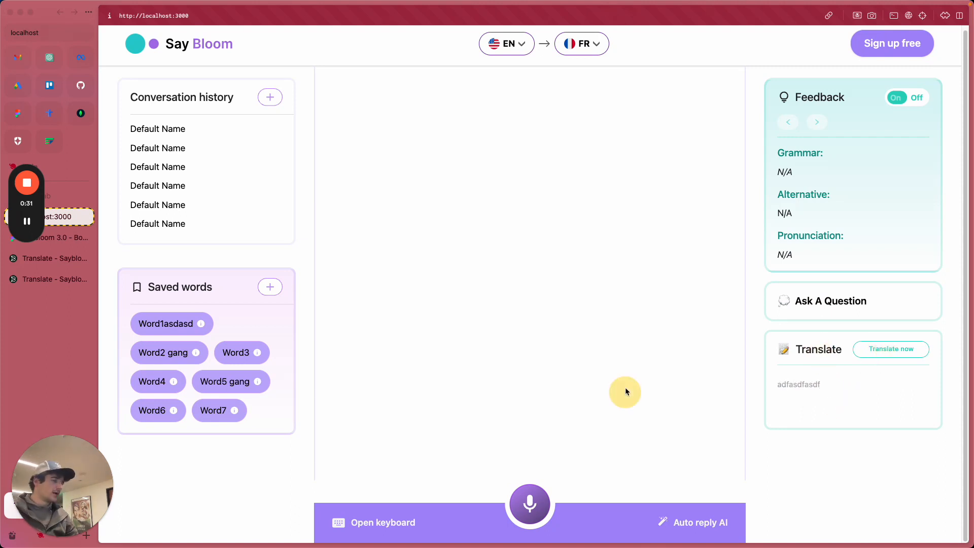
mouse_move(642, 243)
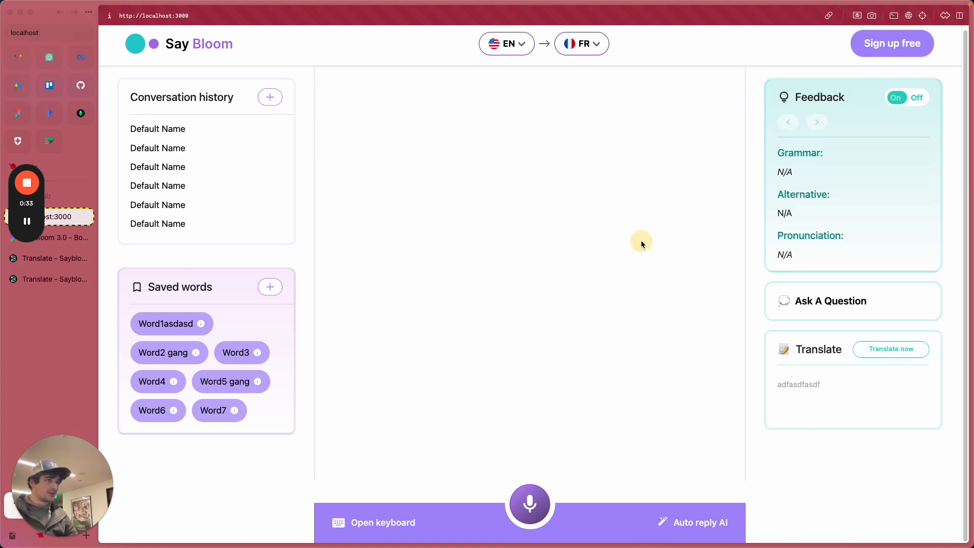
mouse_move(748, 96)
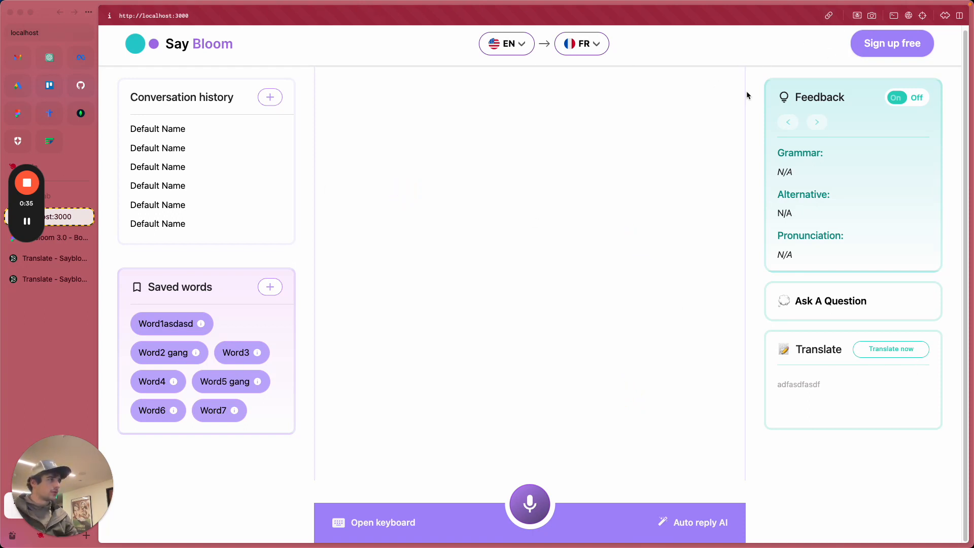
click(917, 98)
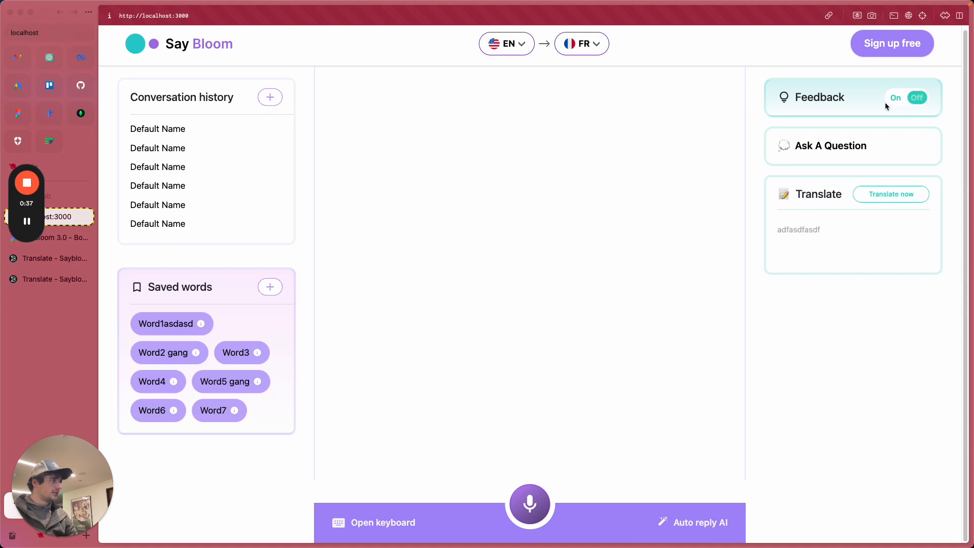
click(896, 98)
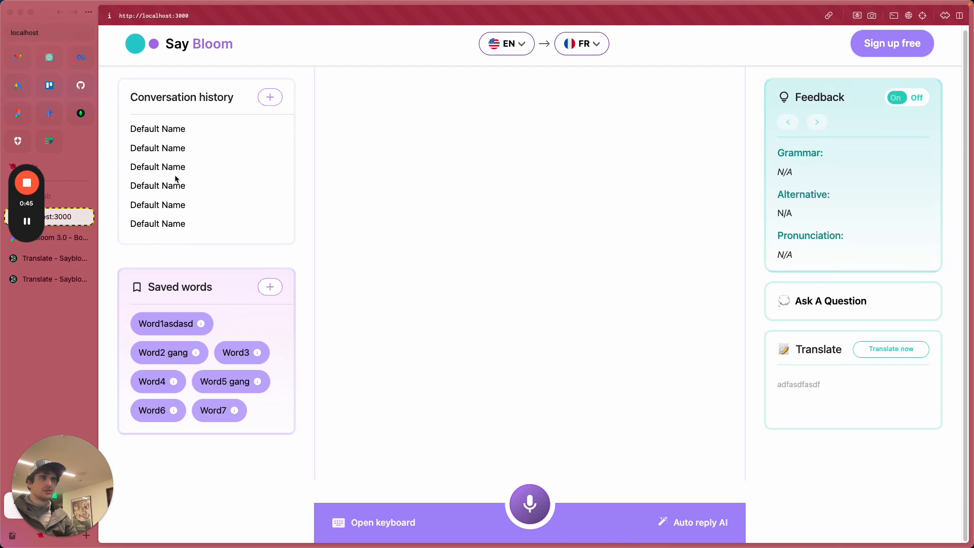
Launch Chrome via Spotlight to view Say Bloom listing 'First Bloom Chat Ever!'
text(chr)
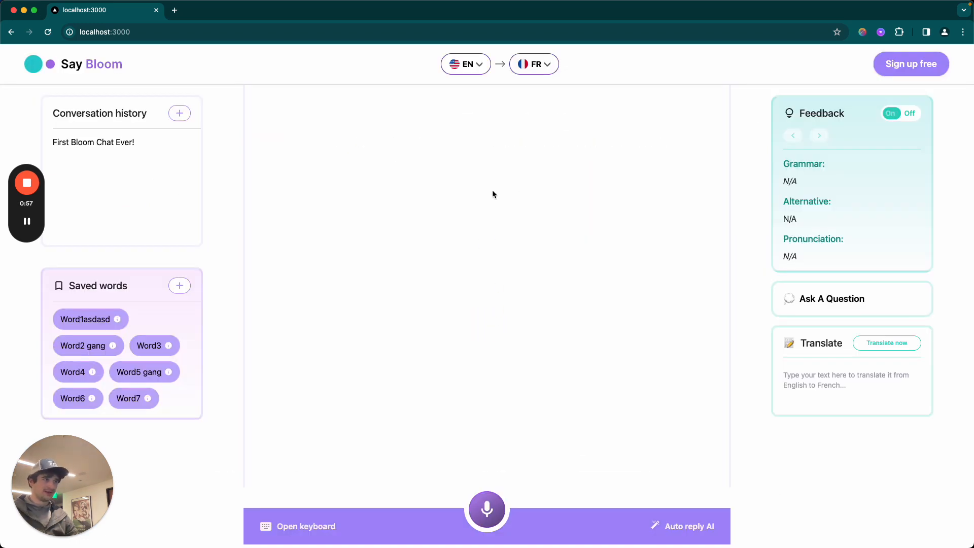
mouse_move(562, 288)
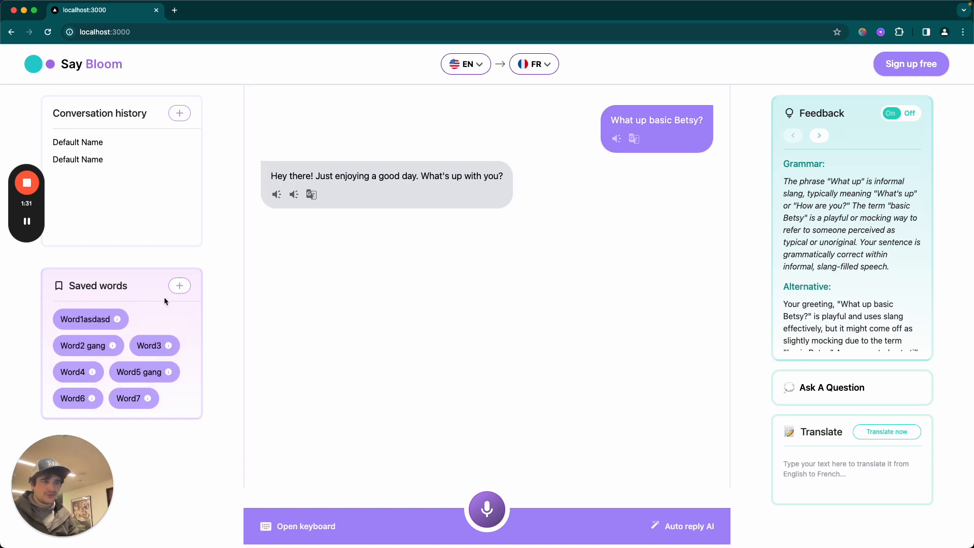
mouse_move(188, 261)
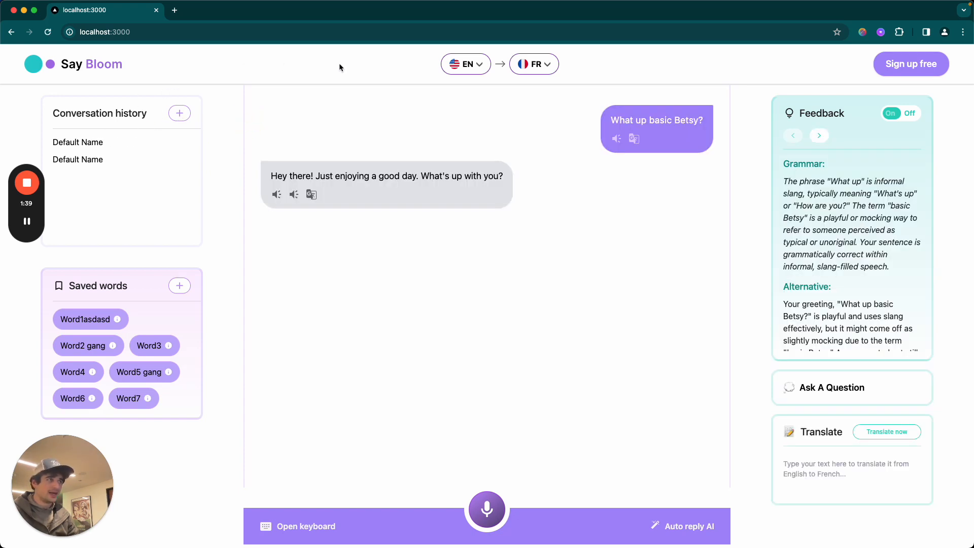
mouse_move(319, 90)
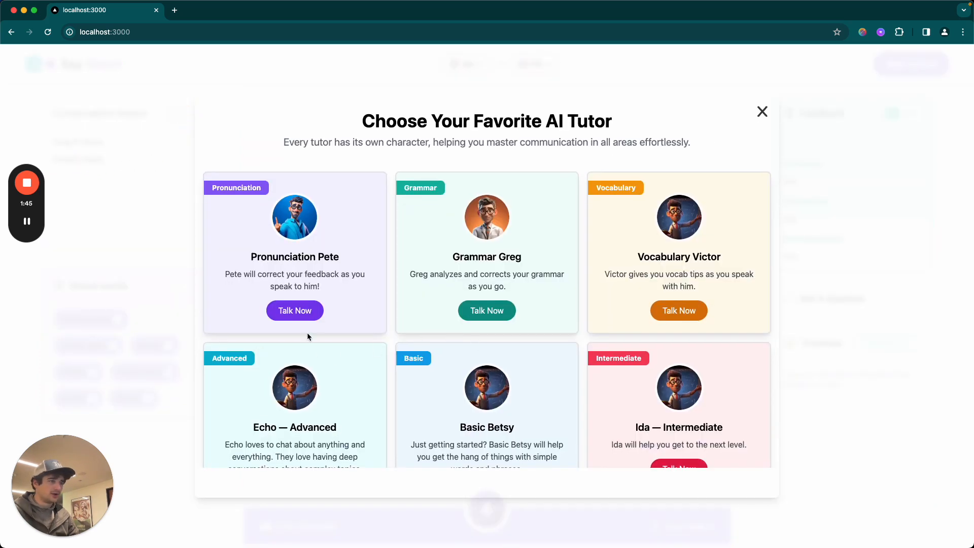
Set English as the learning language and record 'Hey, how's it going?' for tutor feedback
click(762, 111)
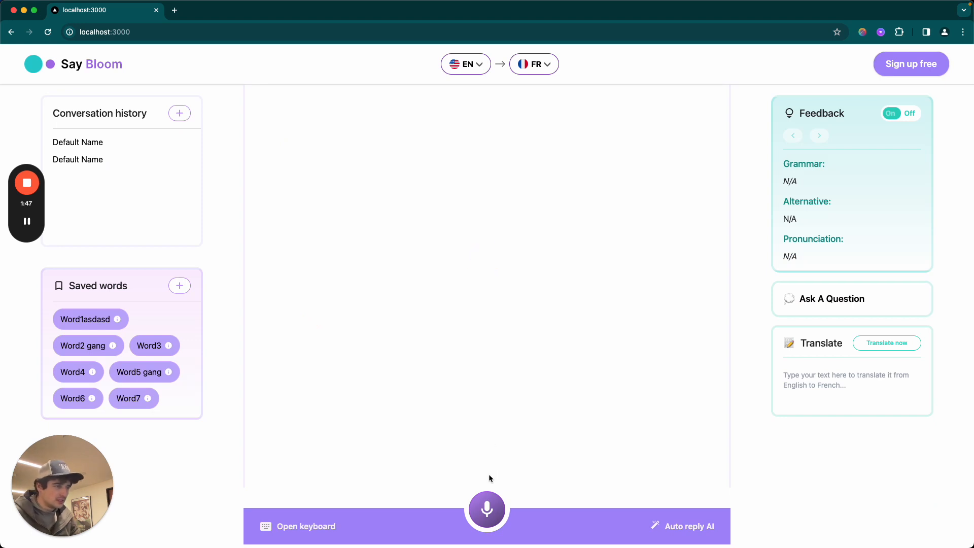
click(534, 64)
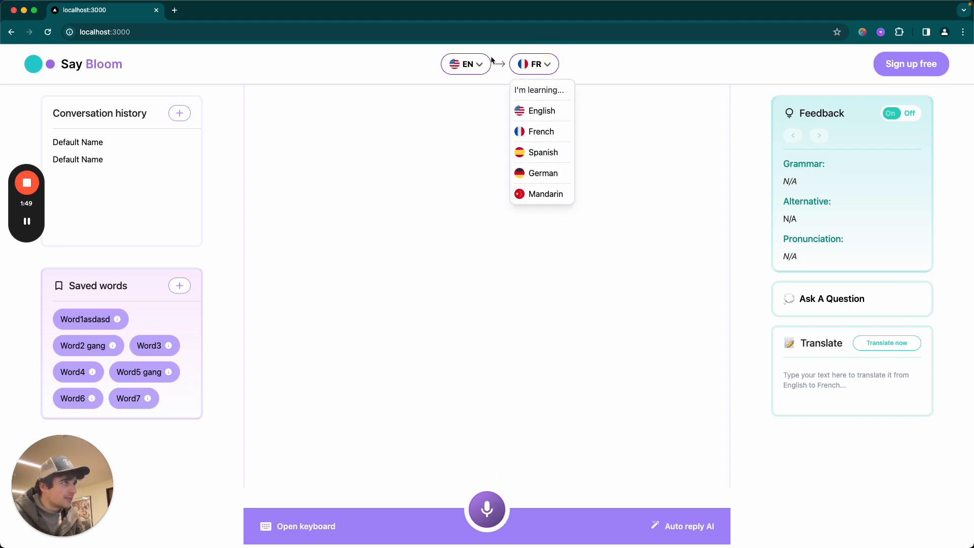
click(541, 111)
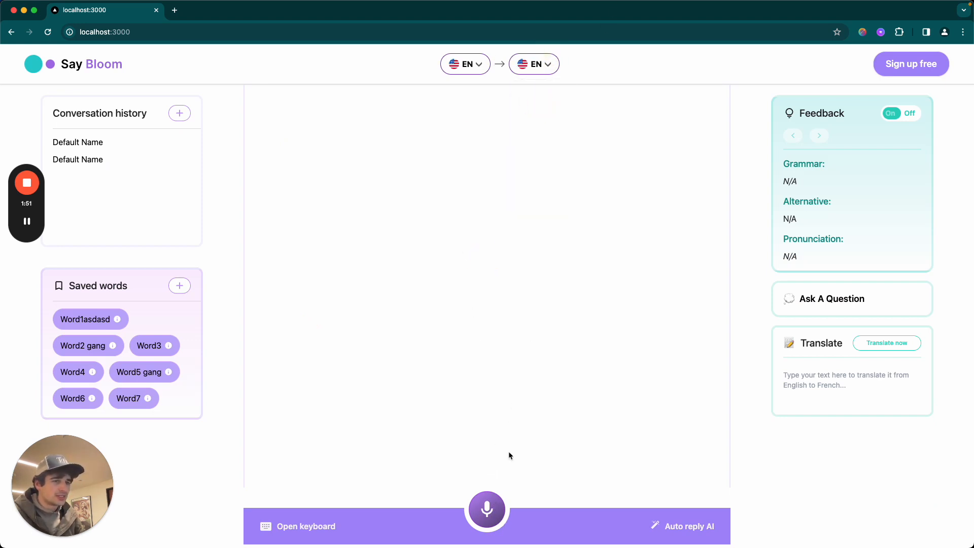
click(487, 509)
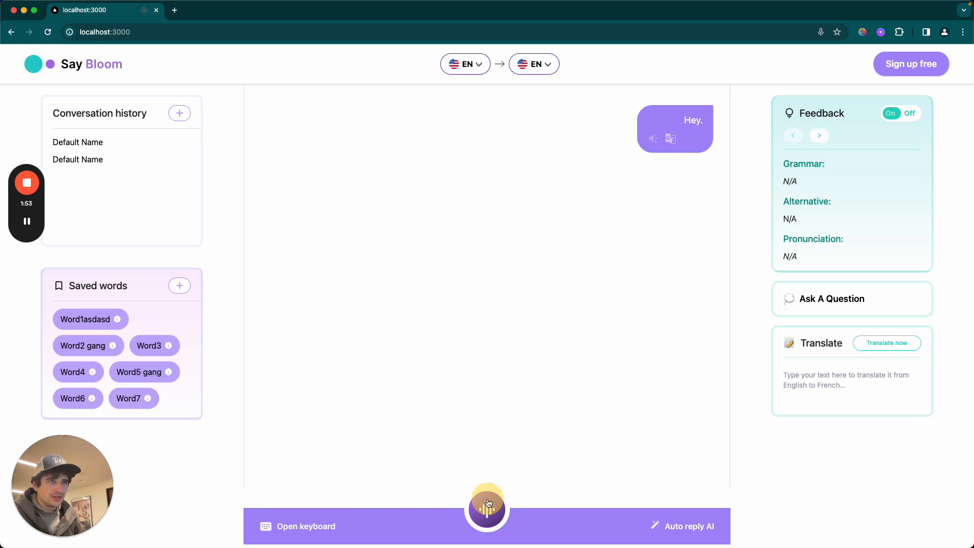
click(487, 508)
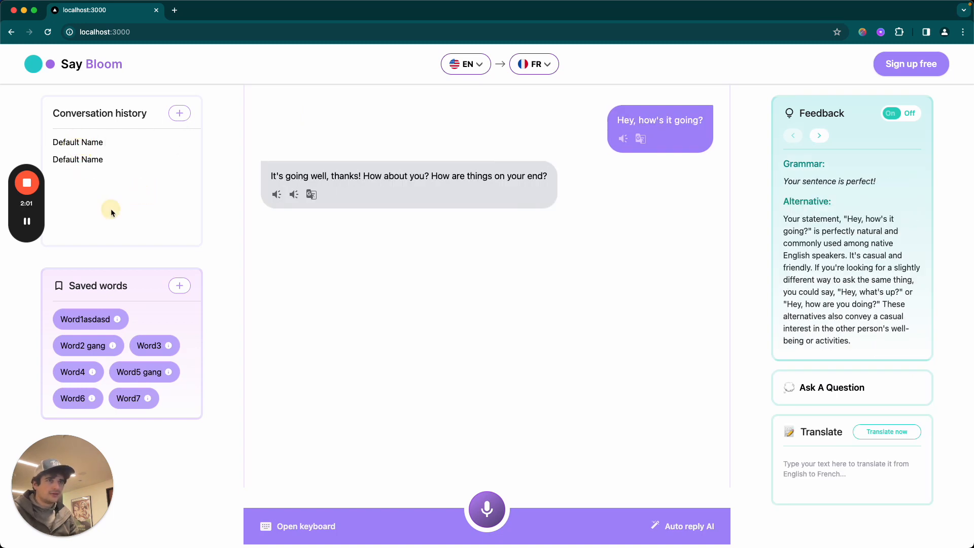
mouse_move(91, 168)
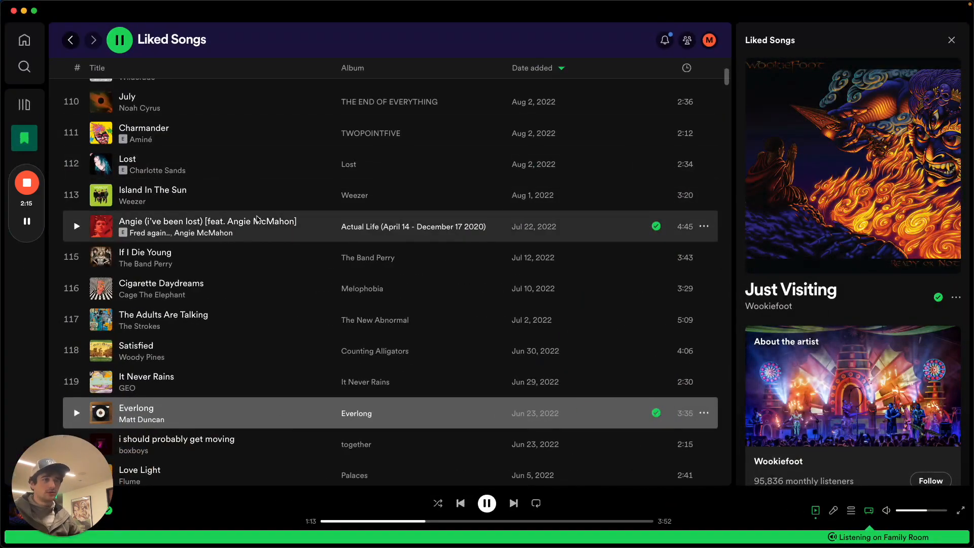
Scroll down through the Liked Songs track list while Superstition - Single Version plays
scroll(down, 3)
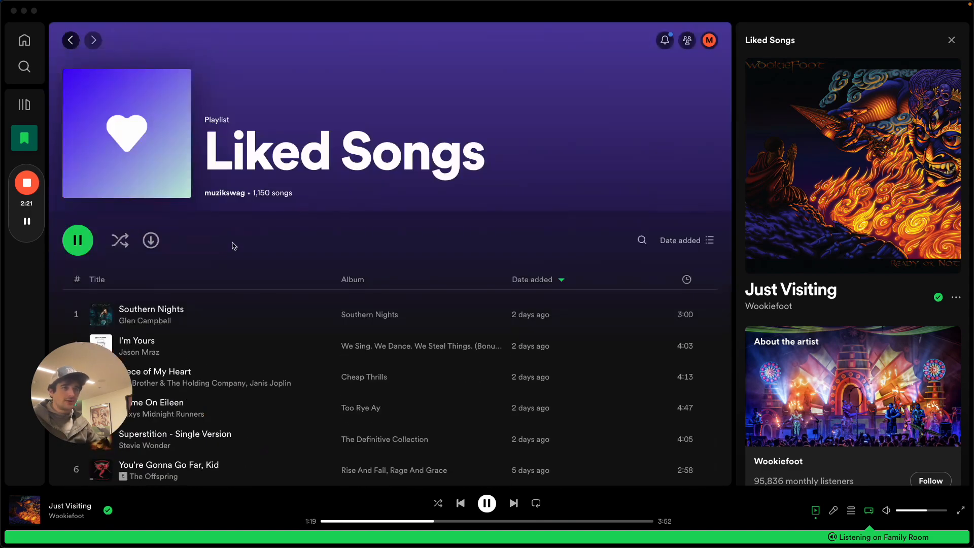
scroll(down, 3)
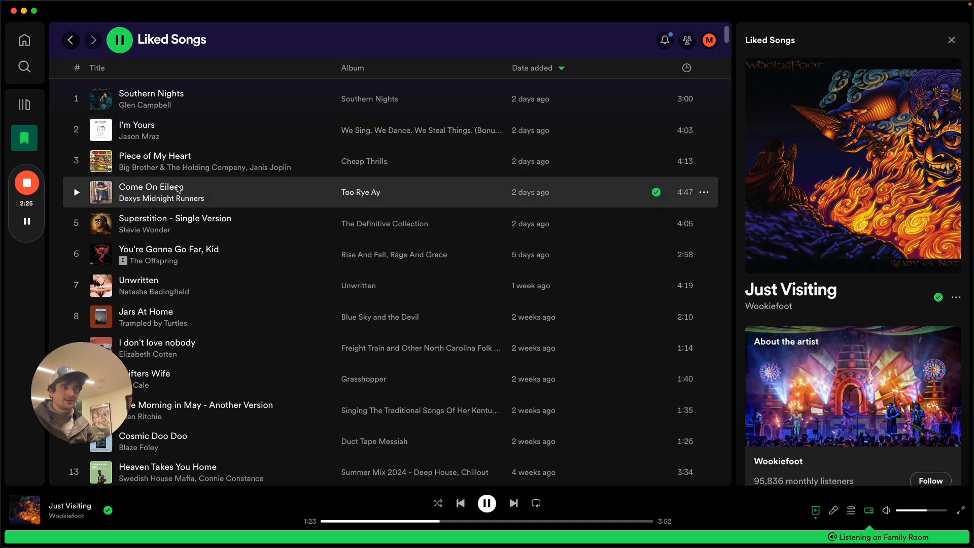
mouse_move(104, 231)
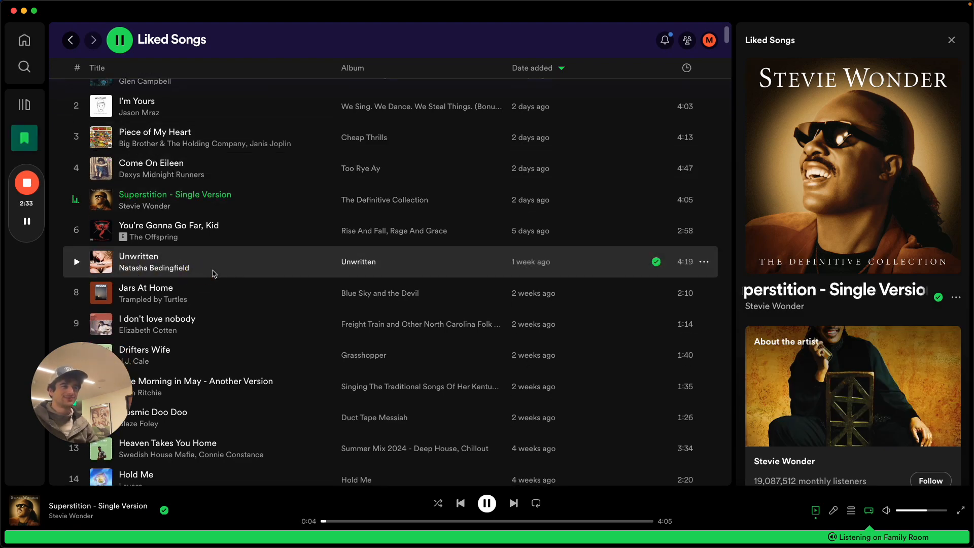
scroll(down, 3)
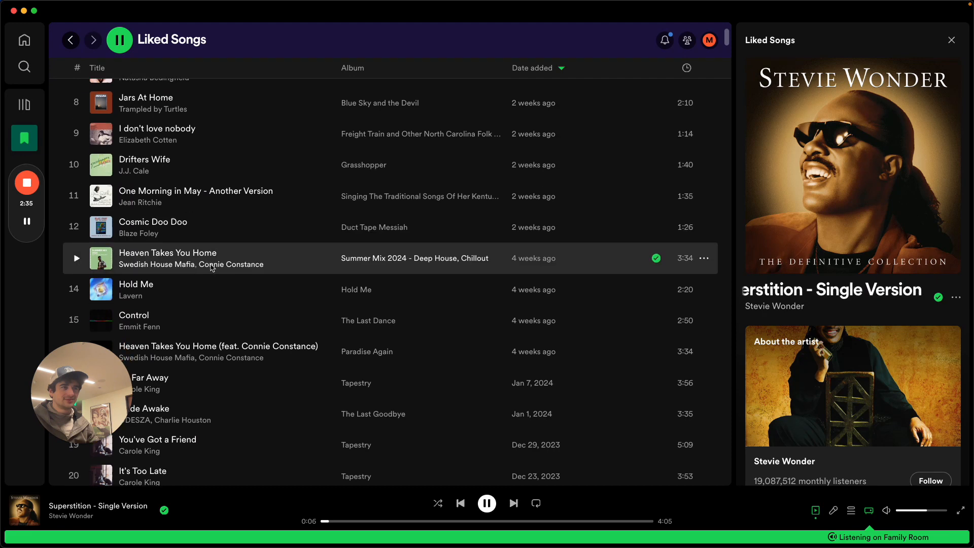
scroll(down, 3)
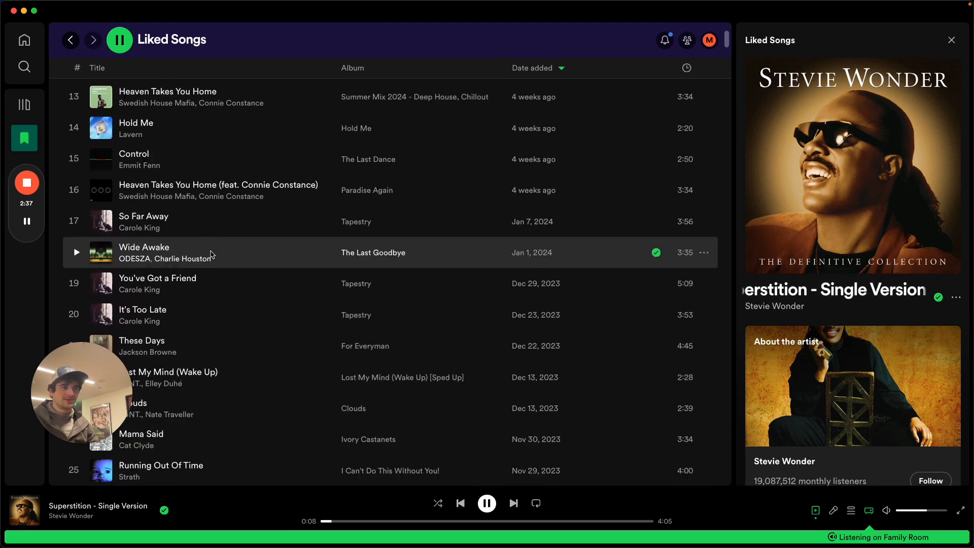
scroll(down, 3)
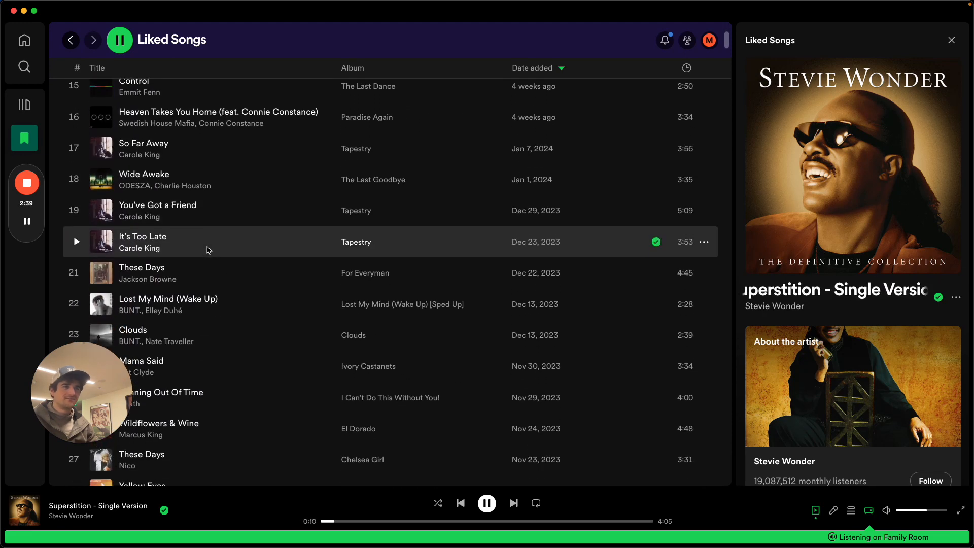